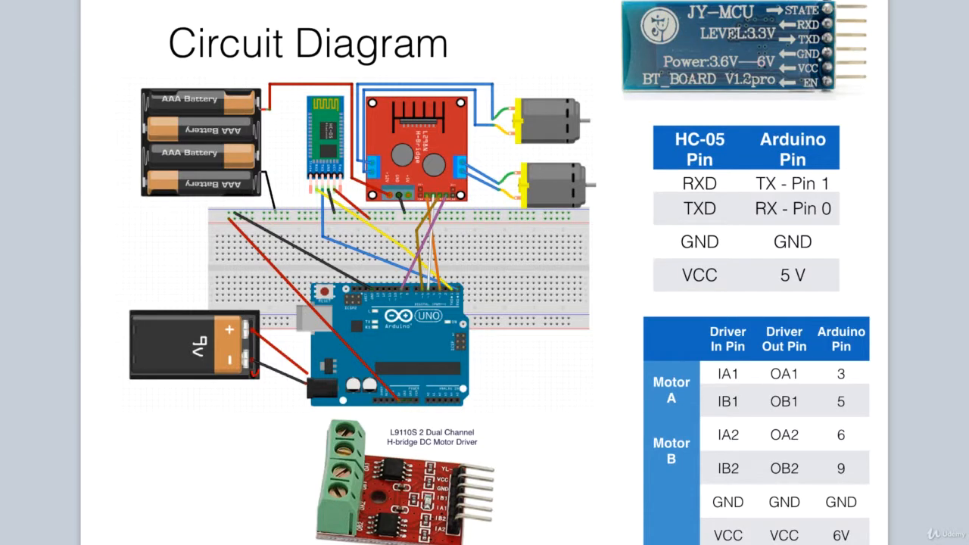
mouse_move(627, 174)
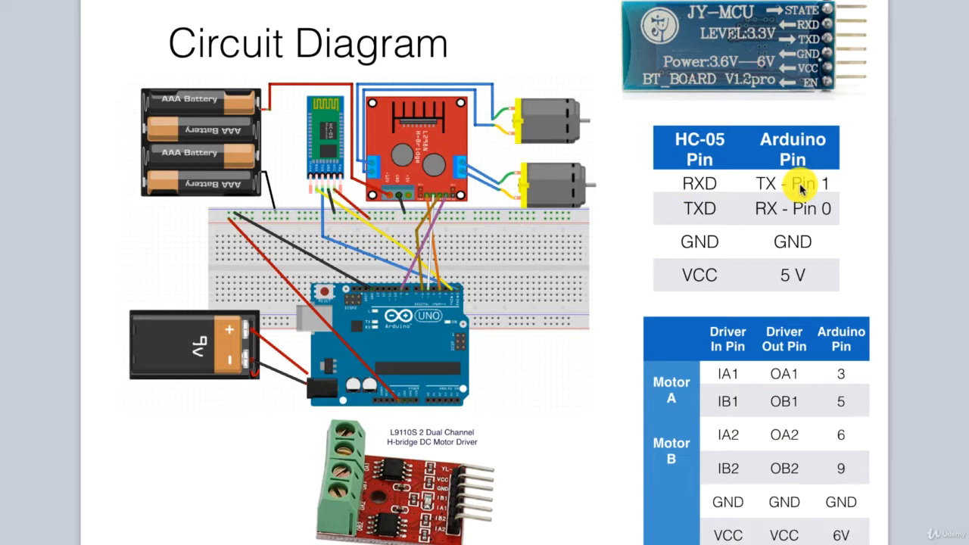
mouse_move(699, 208)
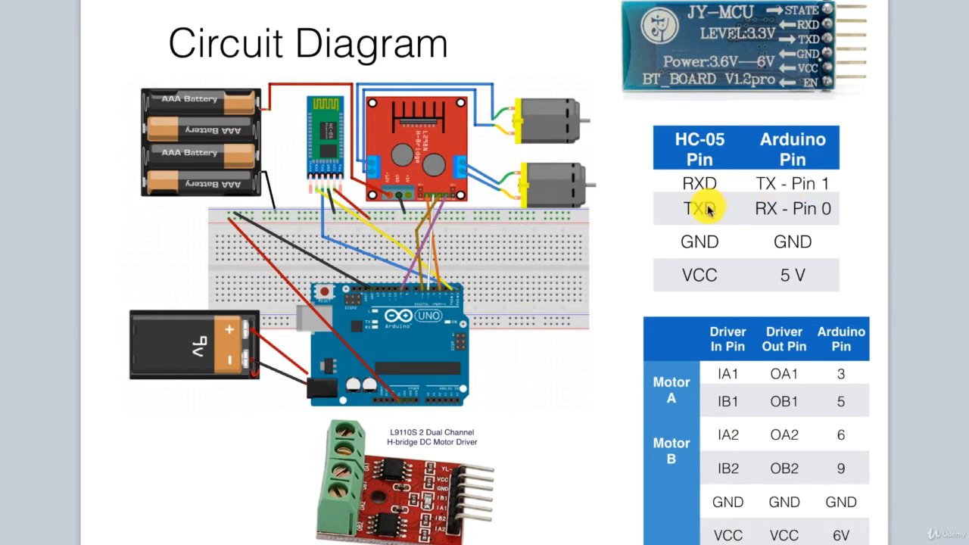
mouse_move(820, 215)
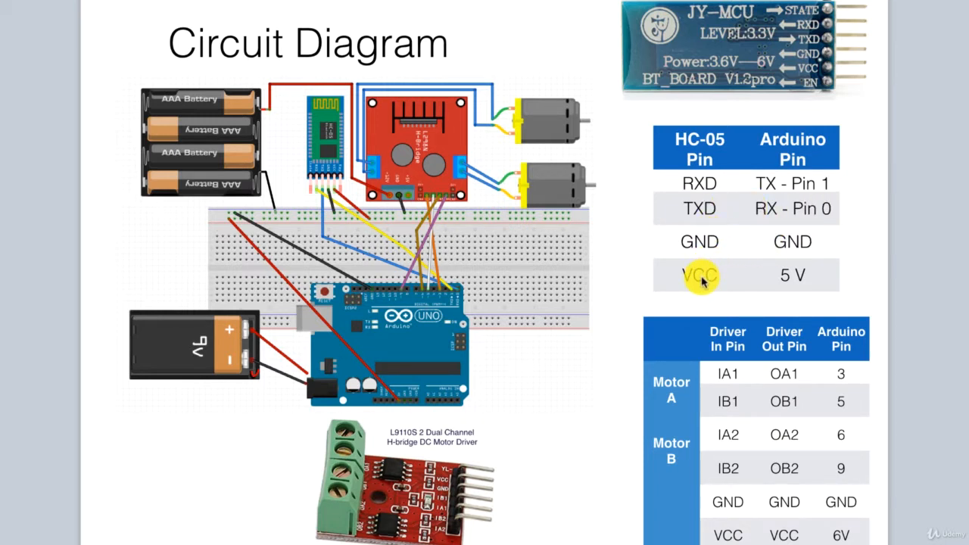
mouse_move(799, 295)
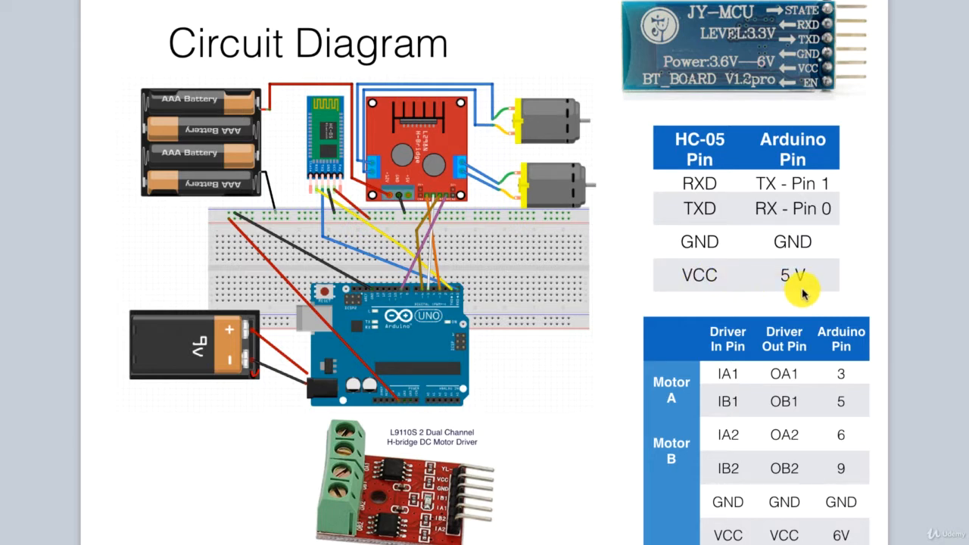
mouse_move(799, 295)
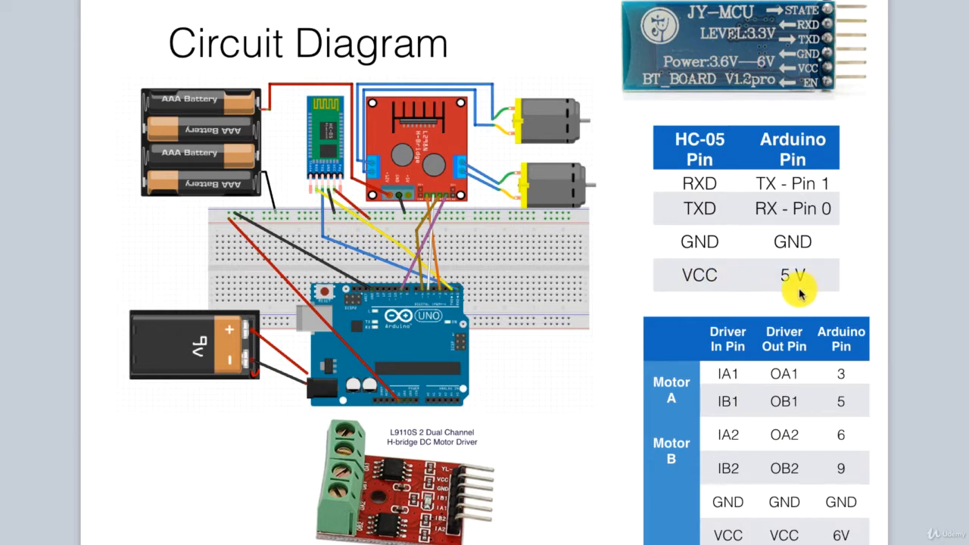
mouse_move(699, 361)
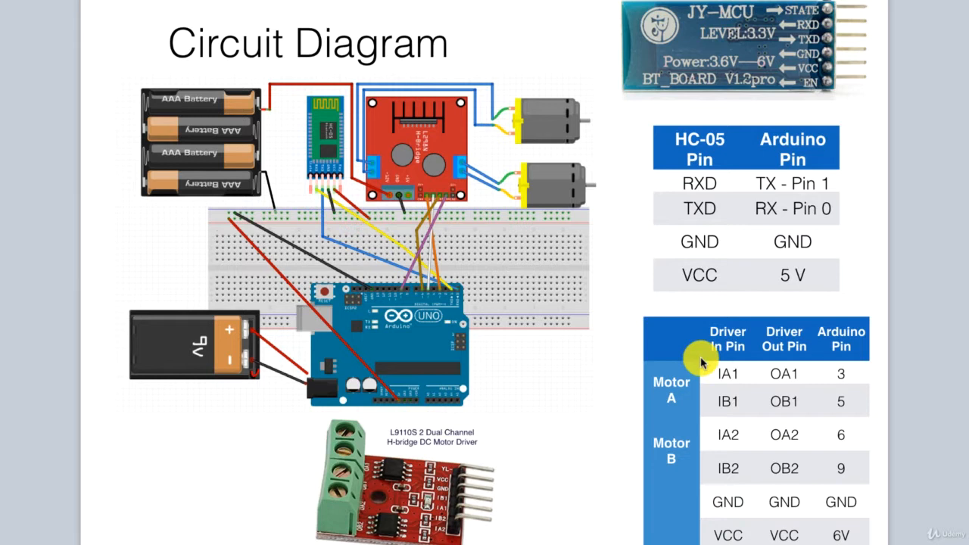
mouse_move(700, 406)
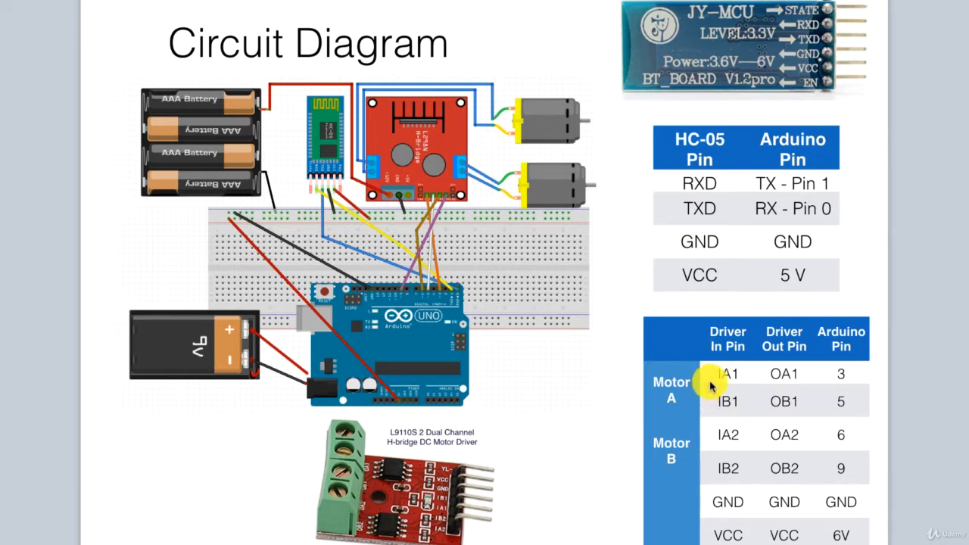
mouse_move(840, 372)
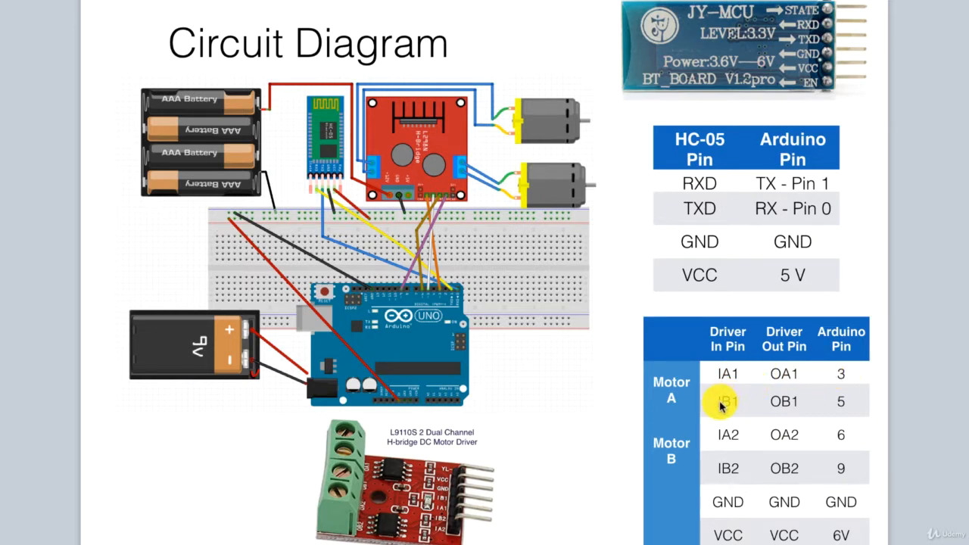
mouse_move(847, 402)
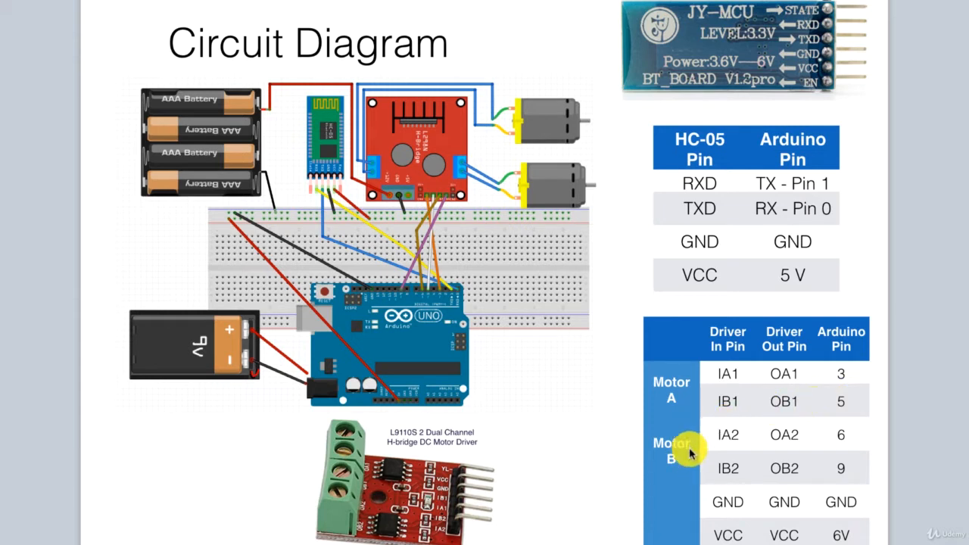
mouse_move(805, 436)
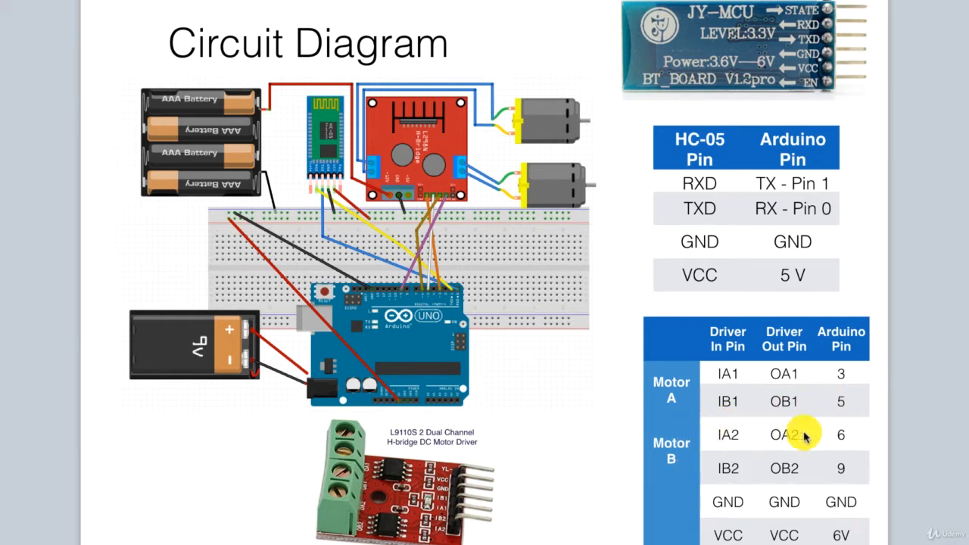
mouse_move(730, 468)
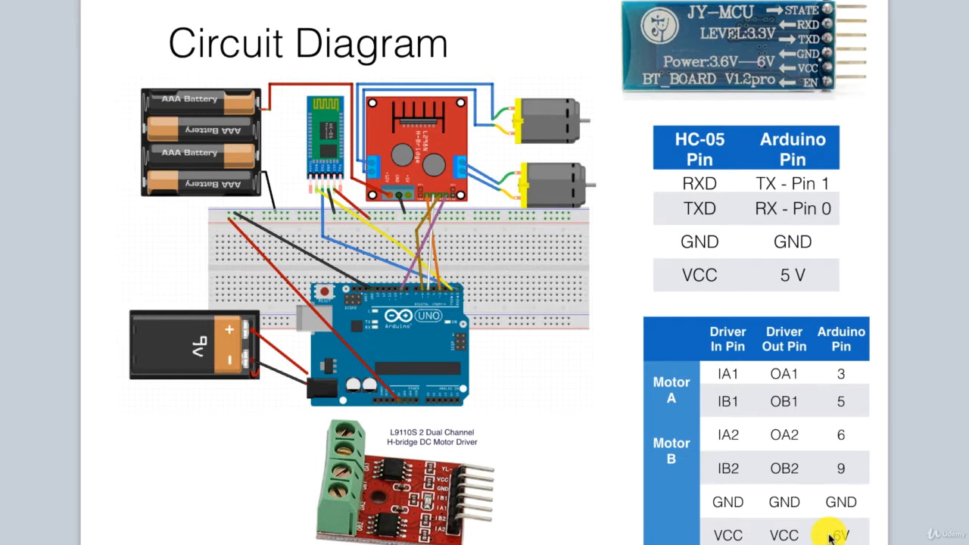
mouse_move(518, 485)
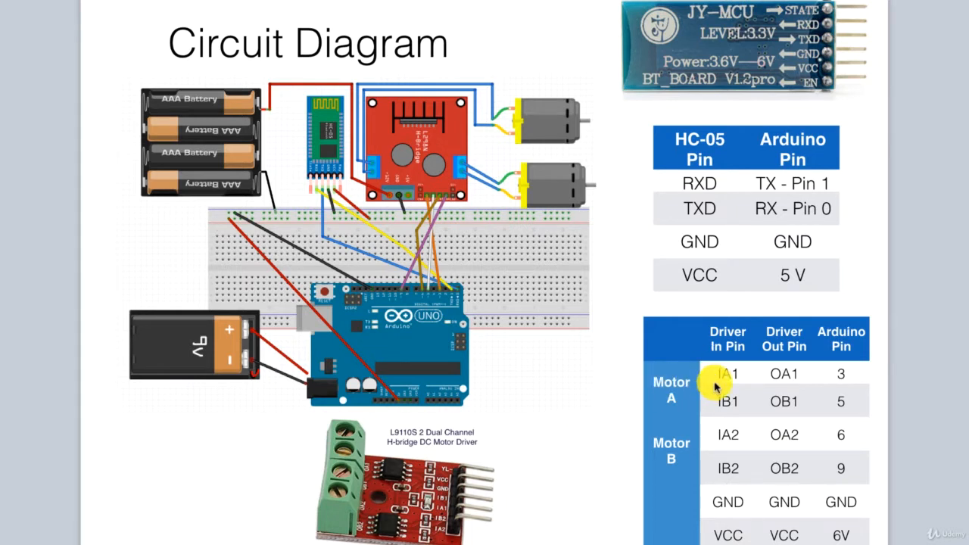
mouse_move(719, 433)
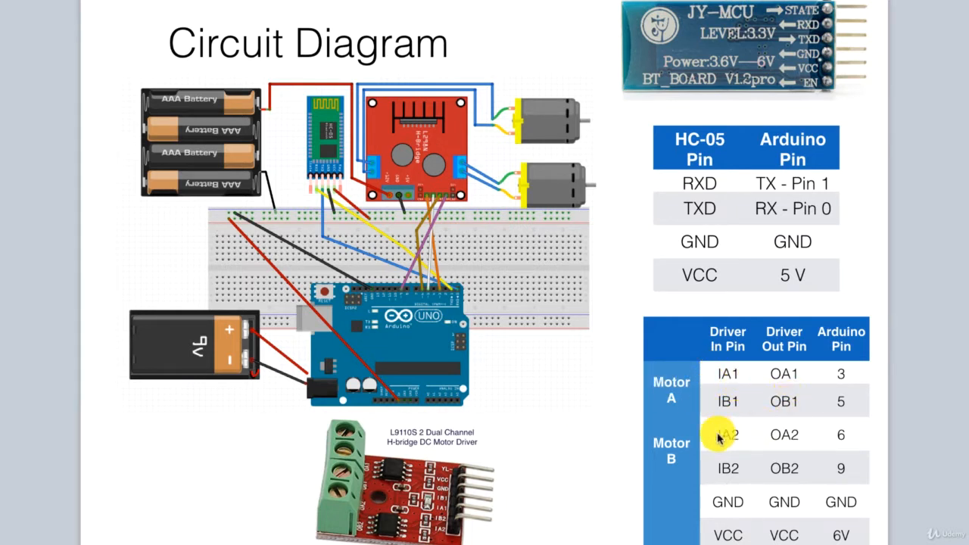
mouse_move(718, 402)
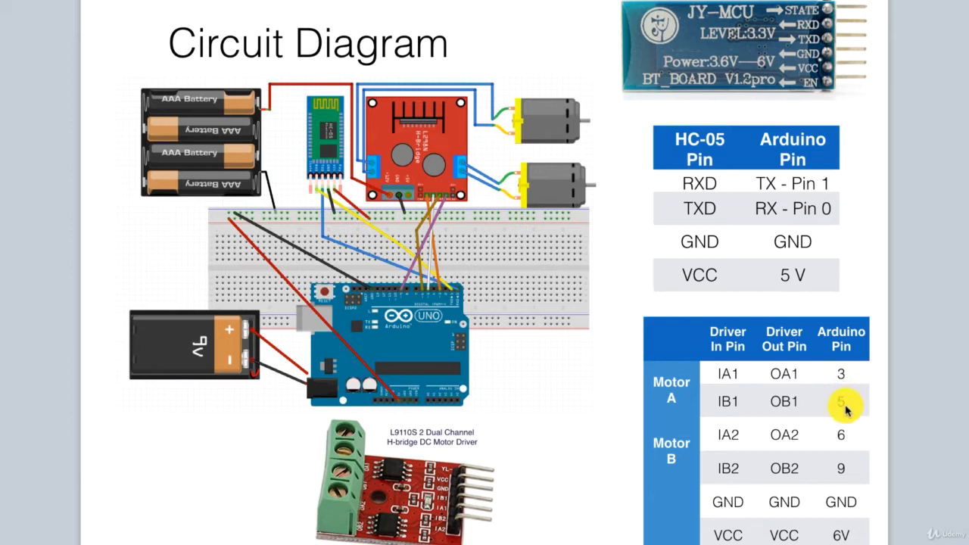
mouse_move(539, 490)
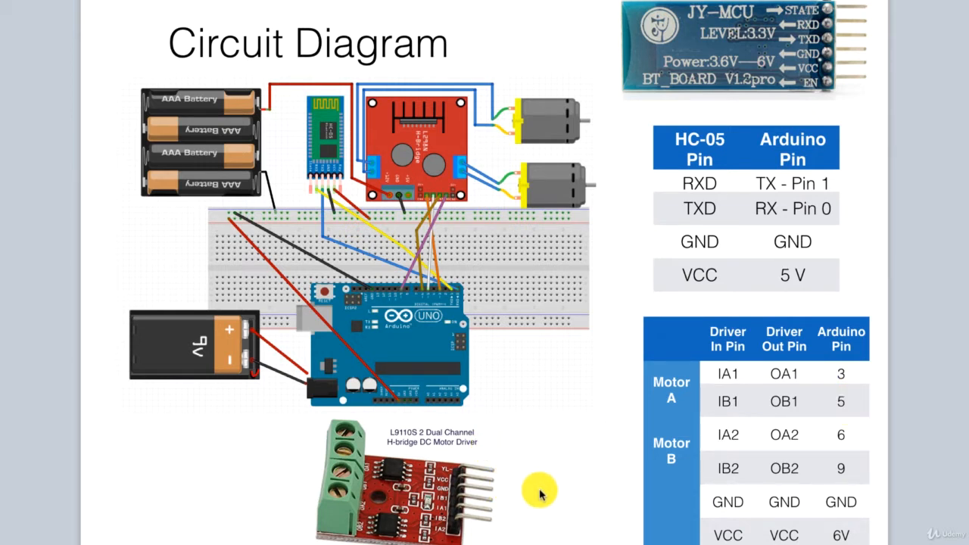